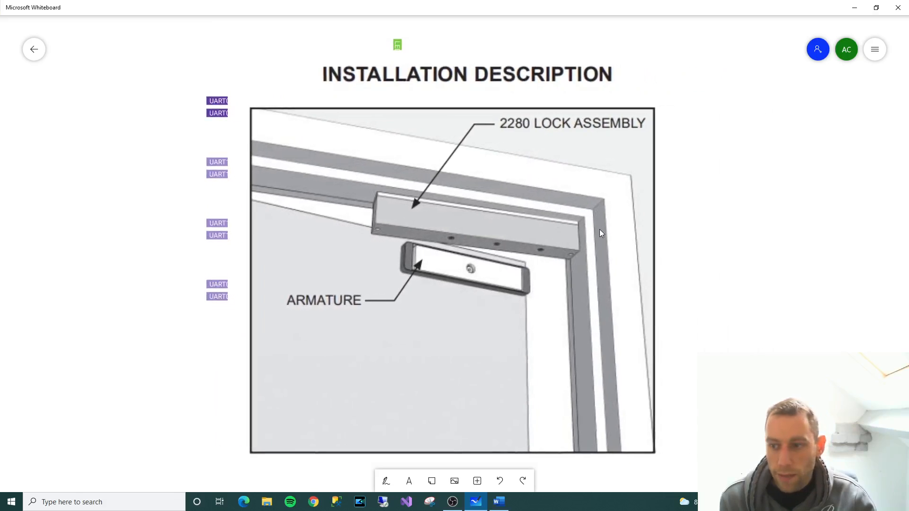
mouse_move(679, 254)
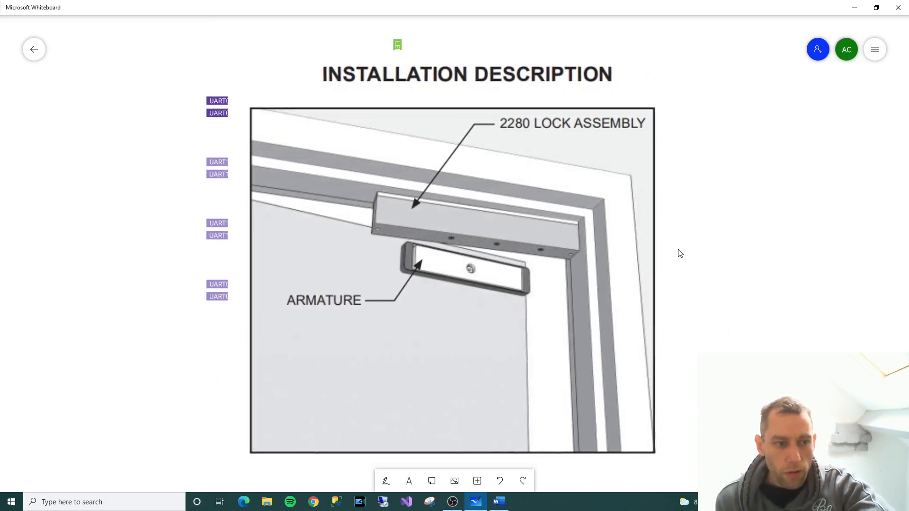
mouse_move(637, 355)
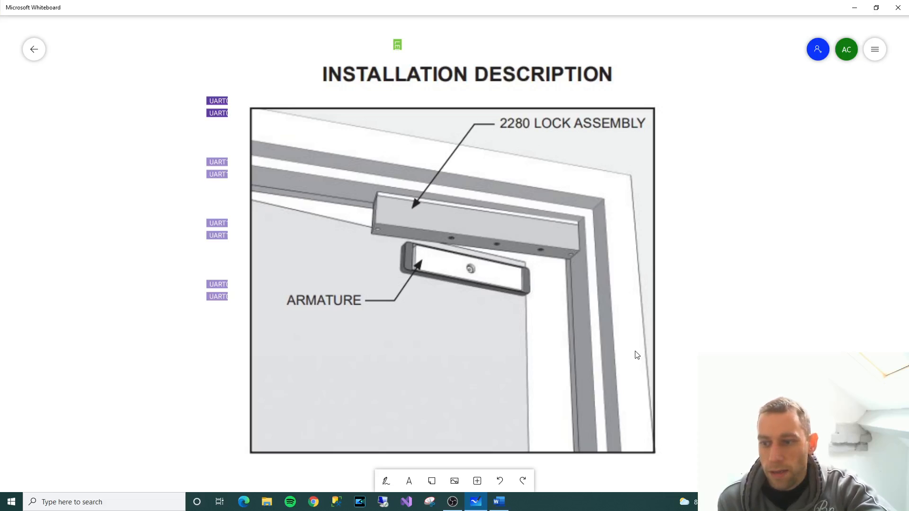
mouse_move(663, 248)
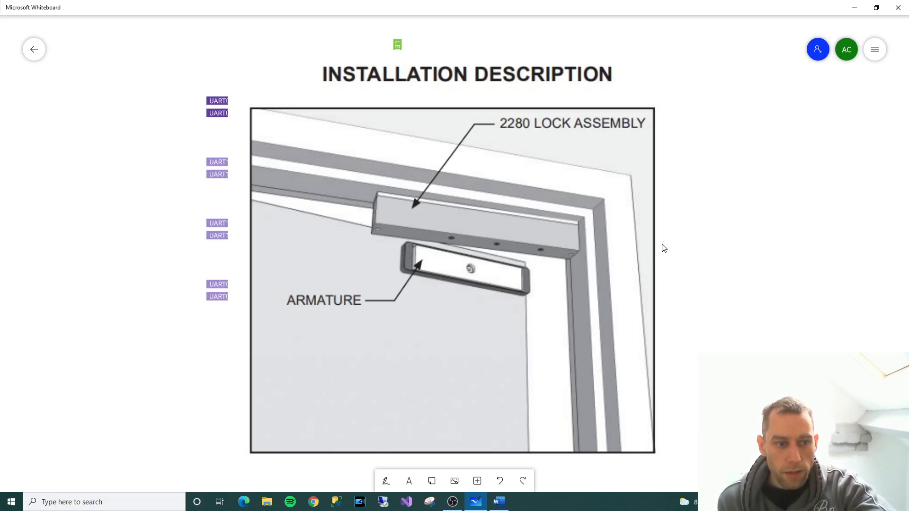
mouse_move(668, 353)
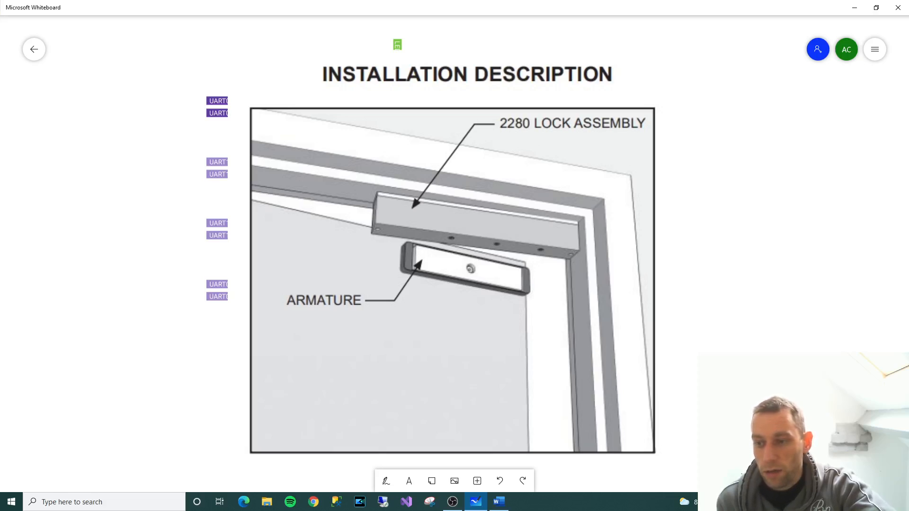
mouse_move(621, 333)
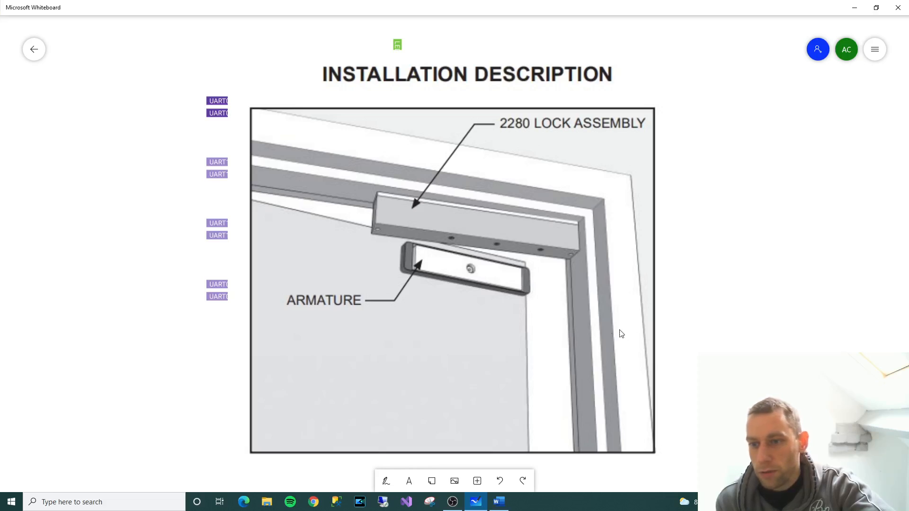
mouse_move(457, 295)
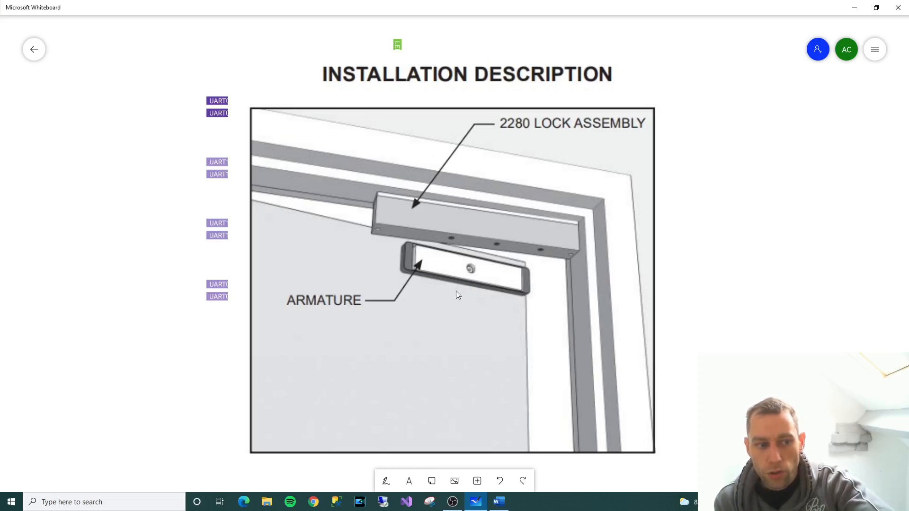
mouse_move(492, 237)
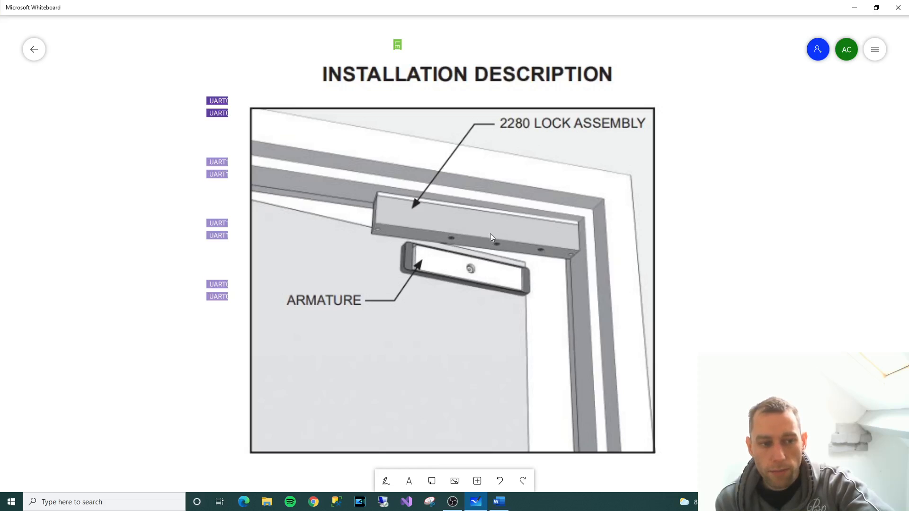
mouse_move(486, 277)
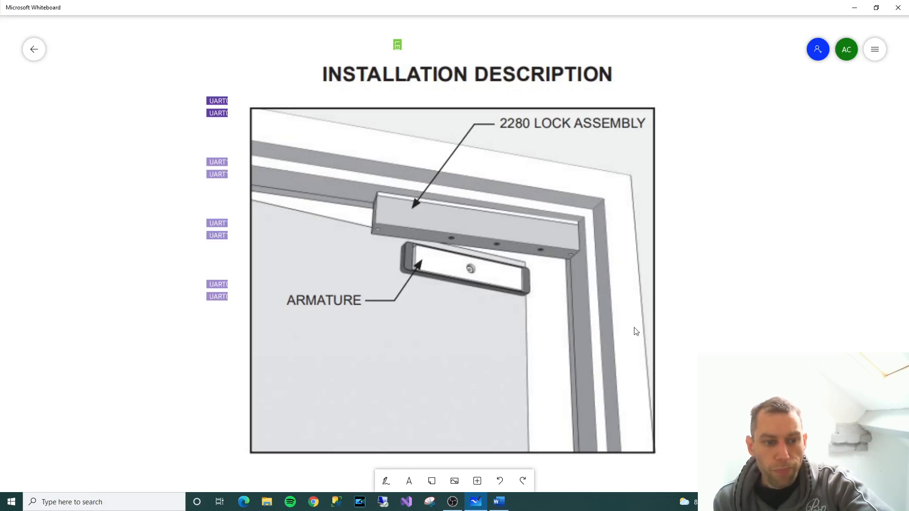
mouse_move(695, 352)
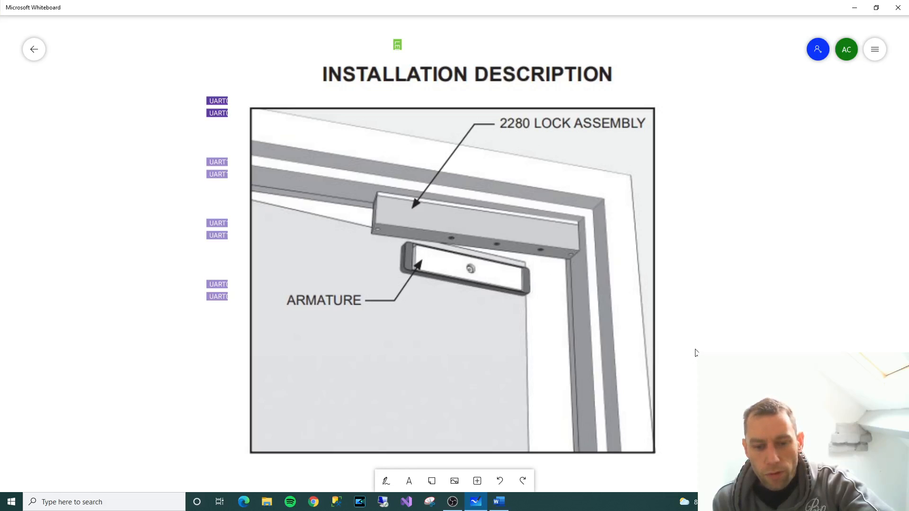
mouse_move(695, 306)
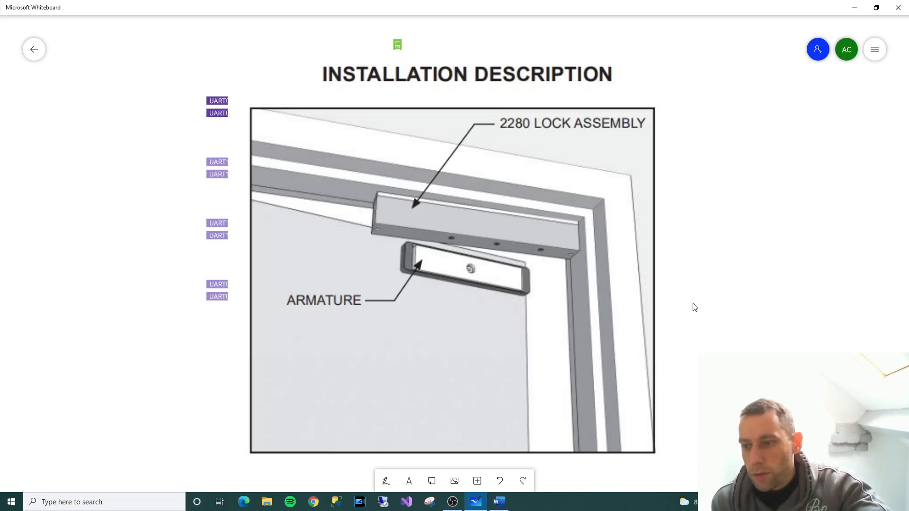
mouse_move(700, 329)
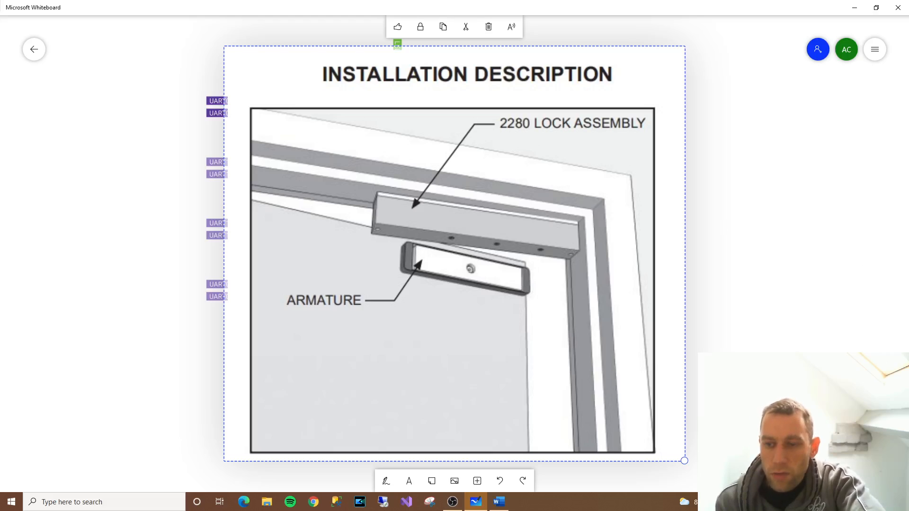
mouse_move(577, 219)
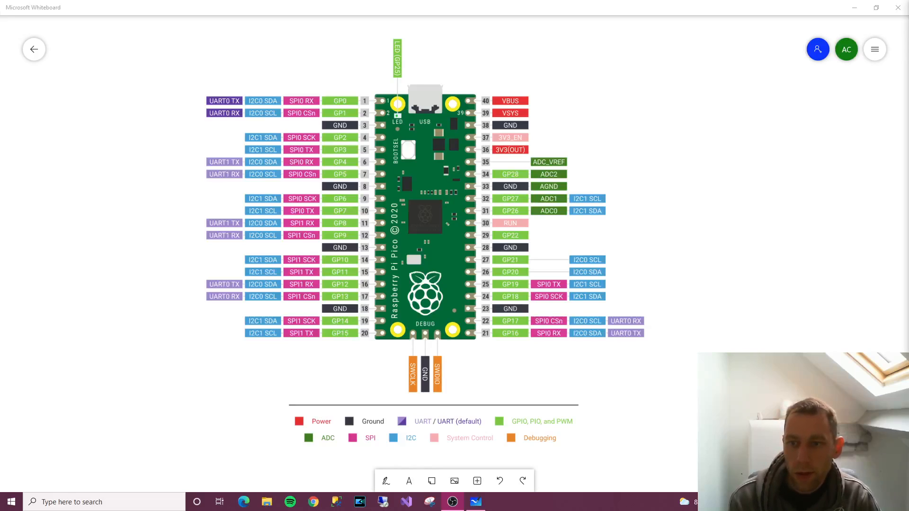
mouse_move(585, 160)
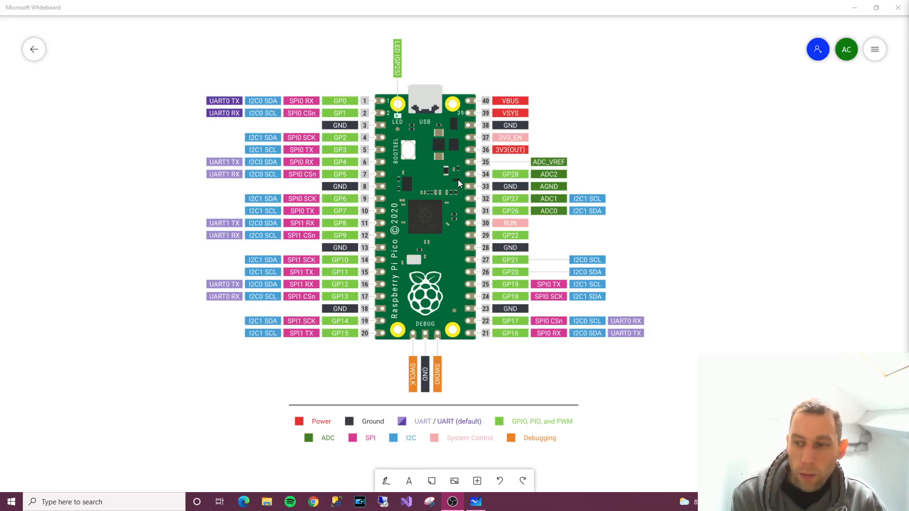
mouse_move(437, 190)
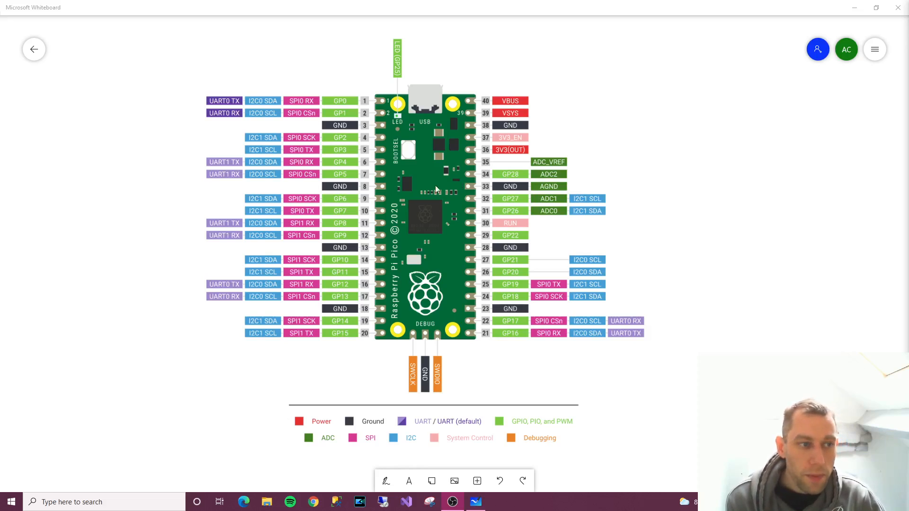
mouse_move(399, 353)
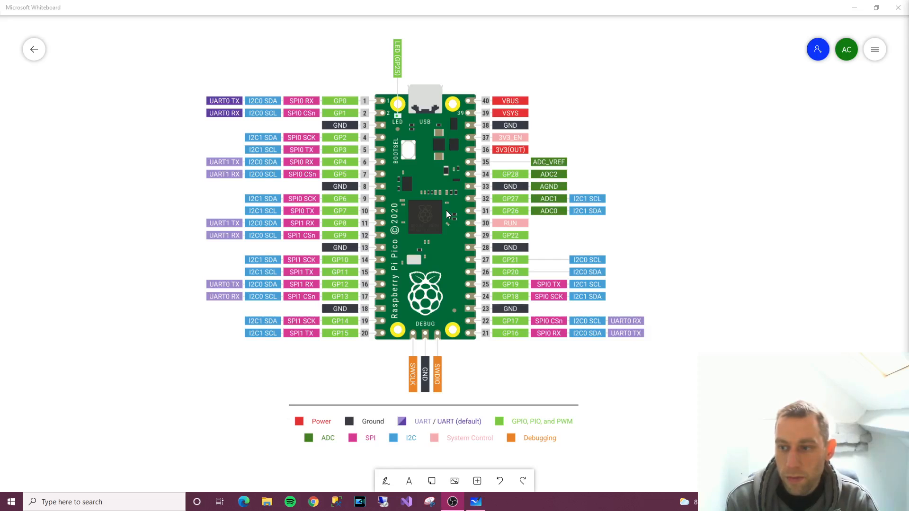
mouse_move(377, 110)
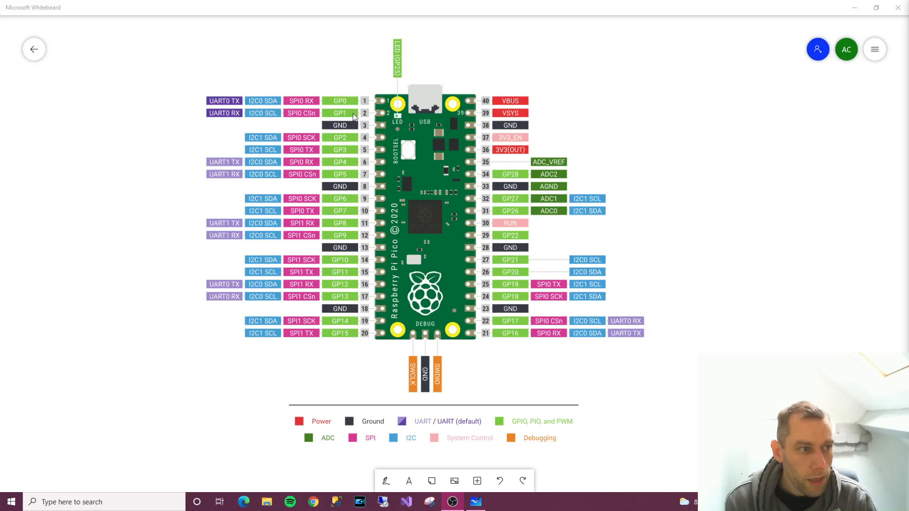
mouse_move(588, 132)
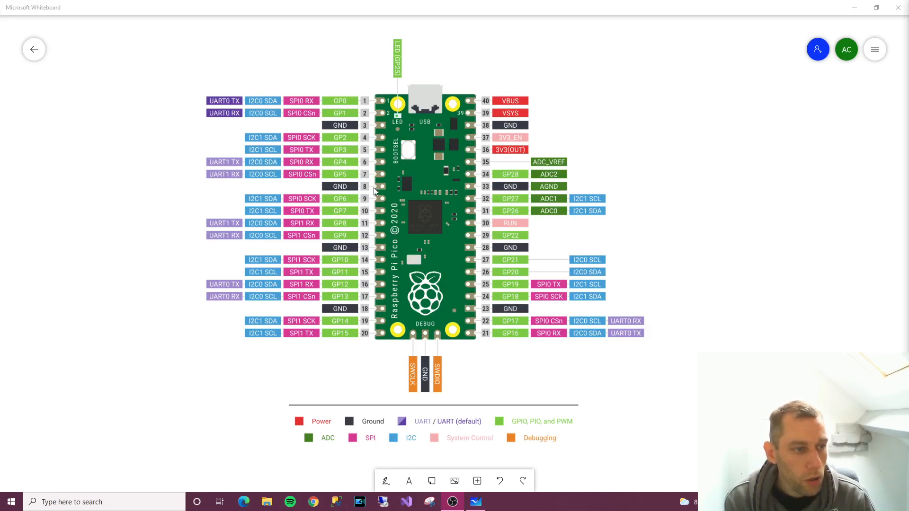
mouse_move(352, 126)
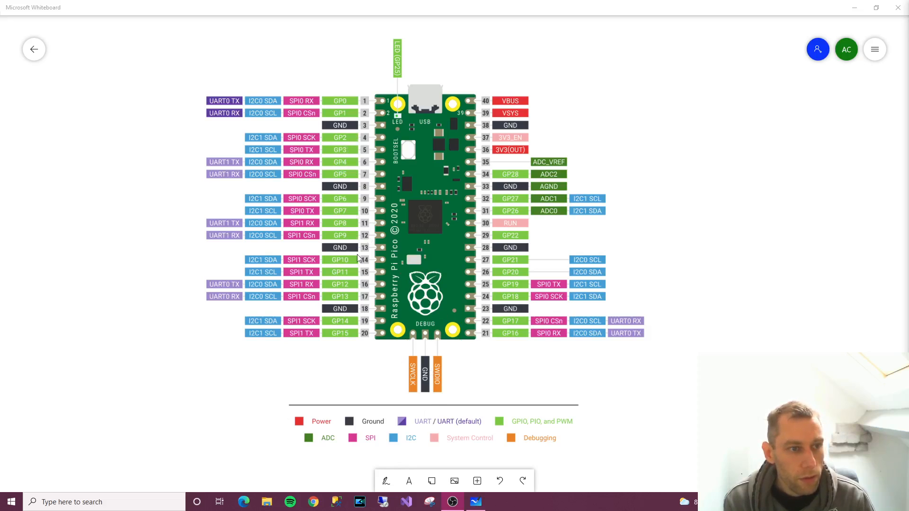
mouse_move(552, 421)
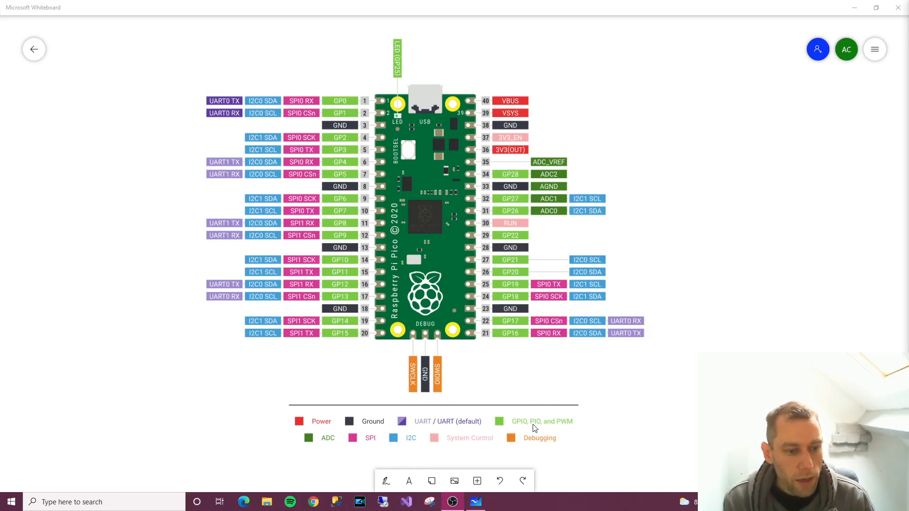
mouse_move(601, 444)
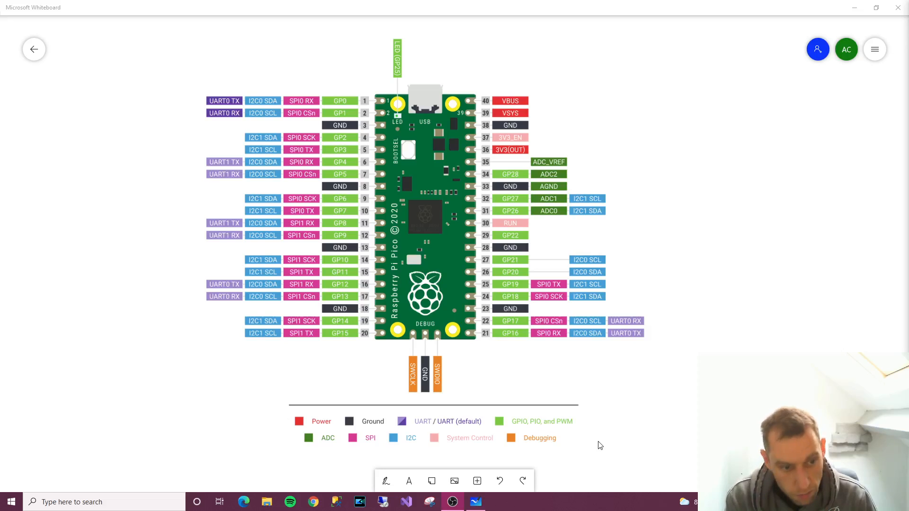
mouse_move(523, 417)
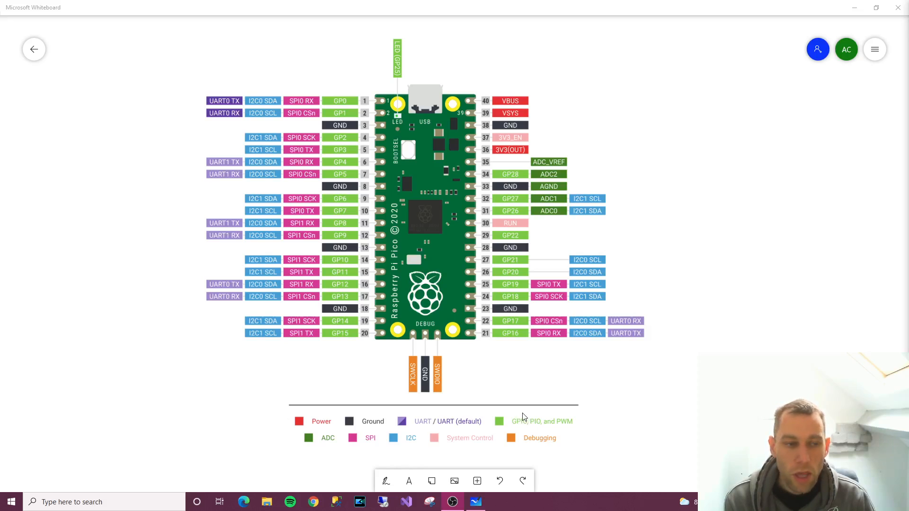
mouse_move(525, 421)
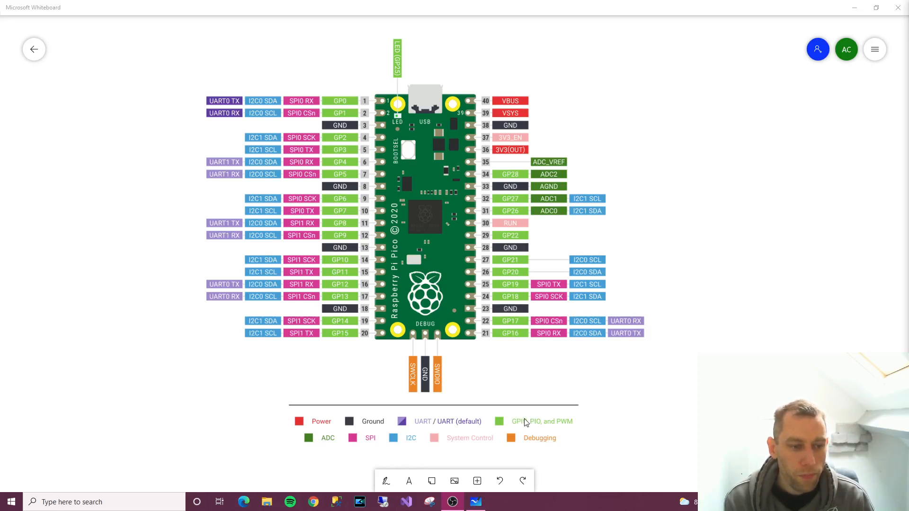
mouse_move(678, 426)
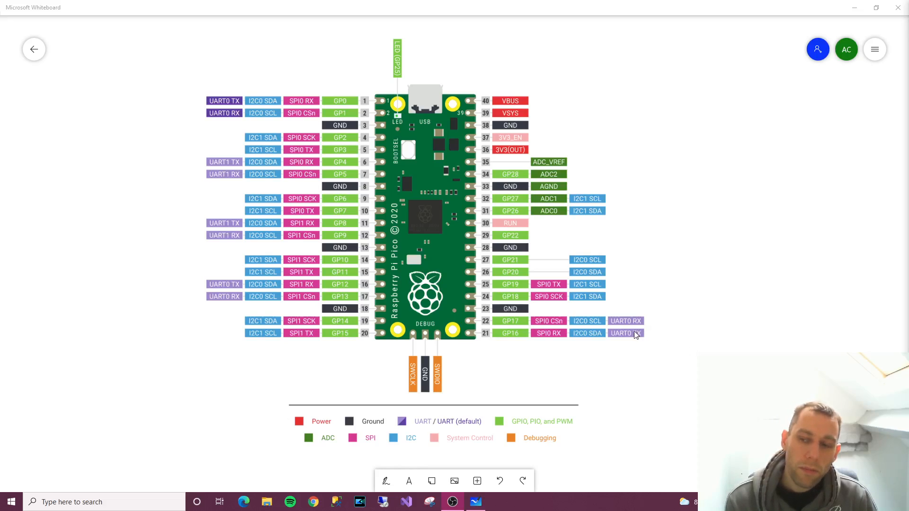
mouse_move(631, 335)
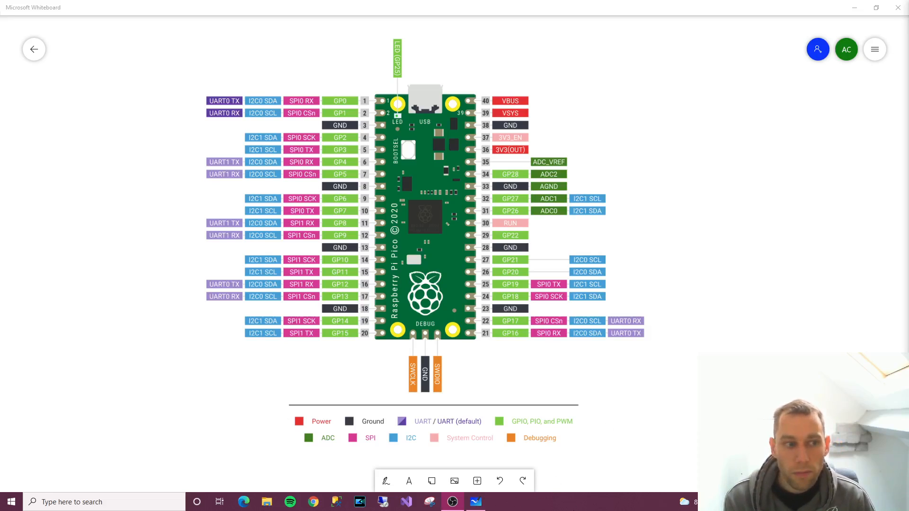
mouse_move(571, 477)
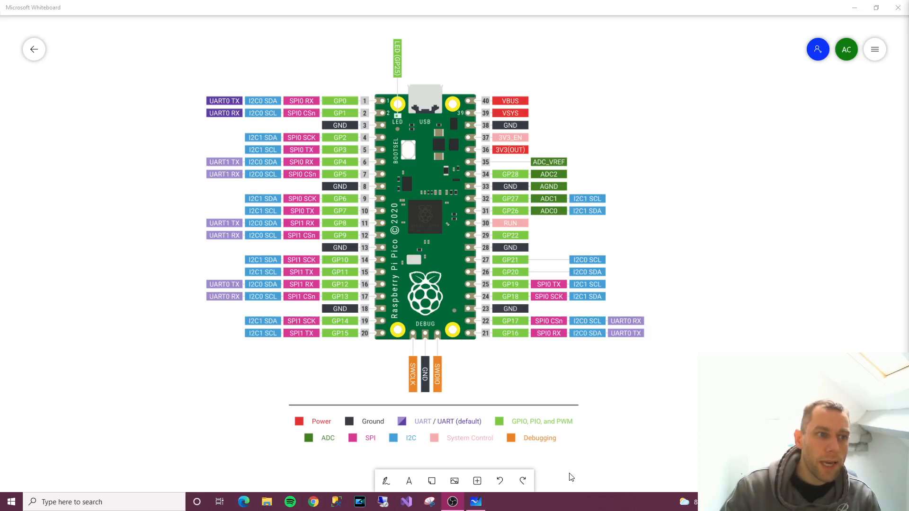
mouse_move(598, 463)
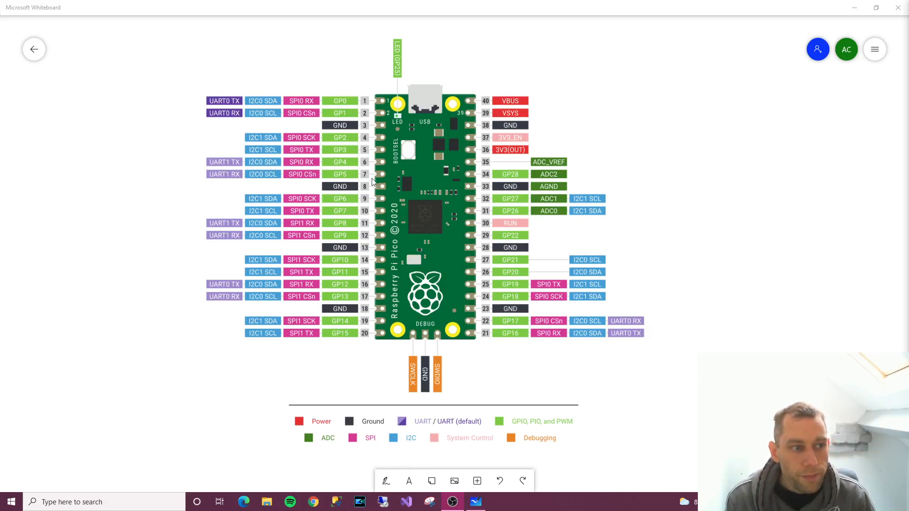
mouse_move(567, 434)
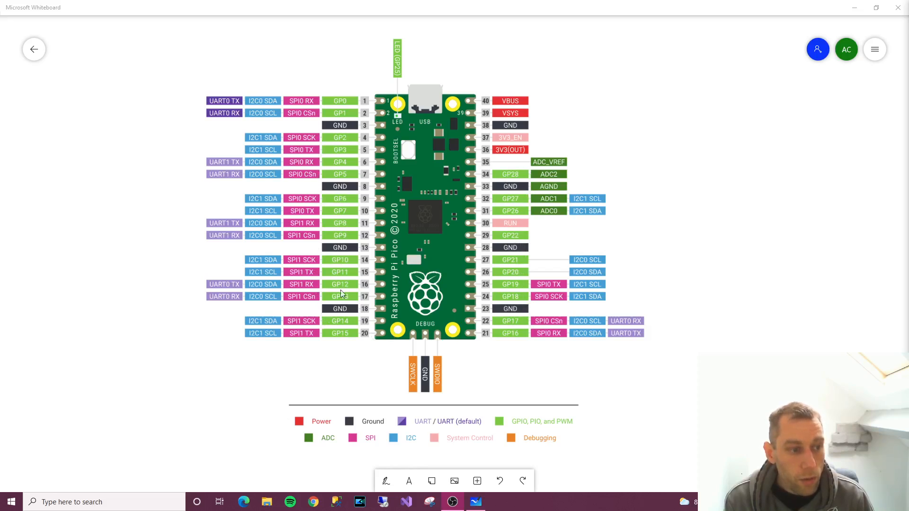
mouse_move(522, 247)
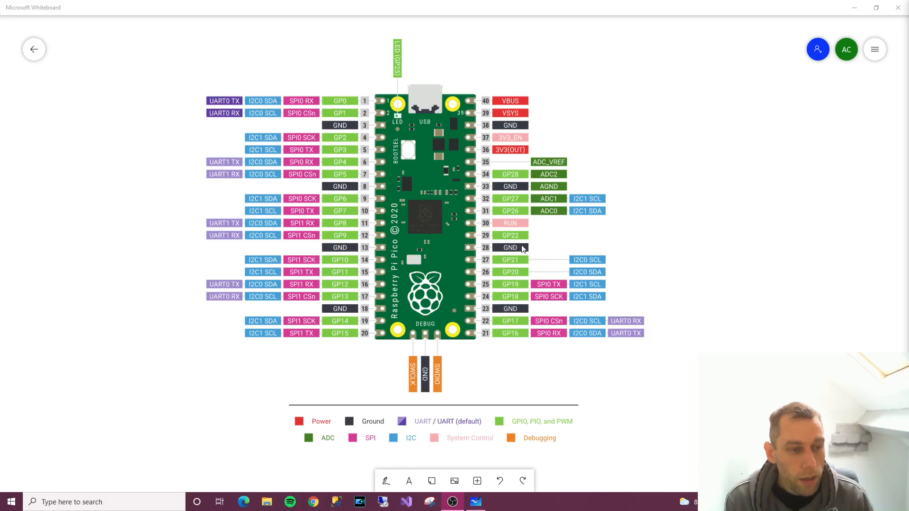
mouse_move(512, 219)
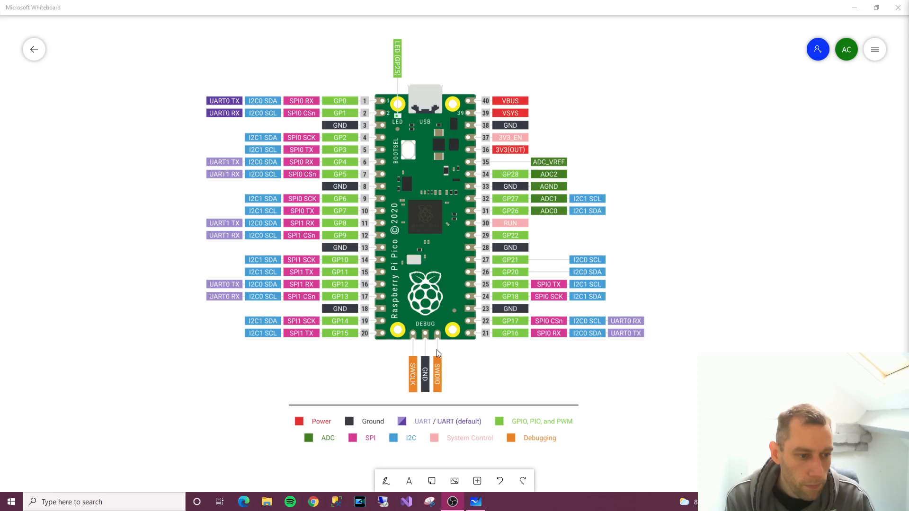
mouse_move(682, 357)
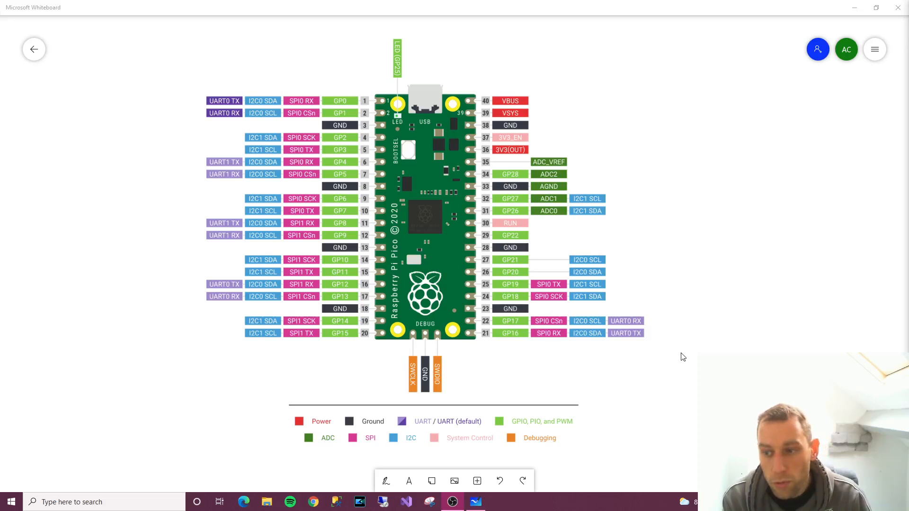
mouse_move(346, 130)
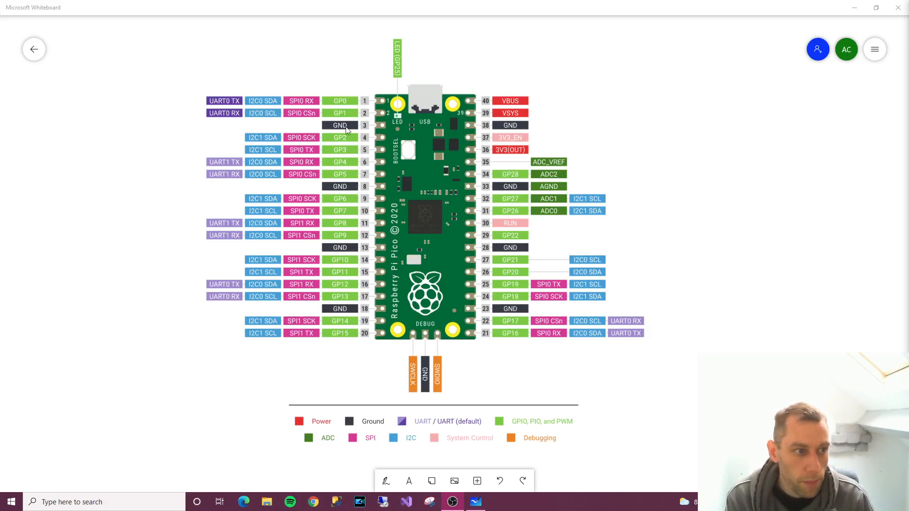
mouse_move(301, 178)
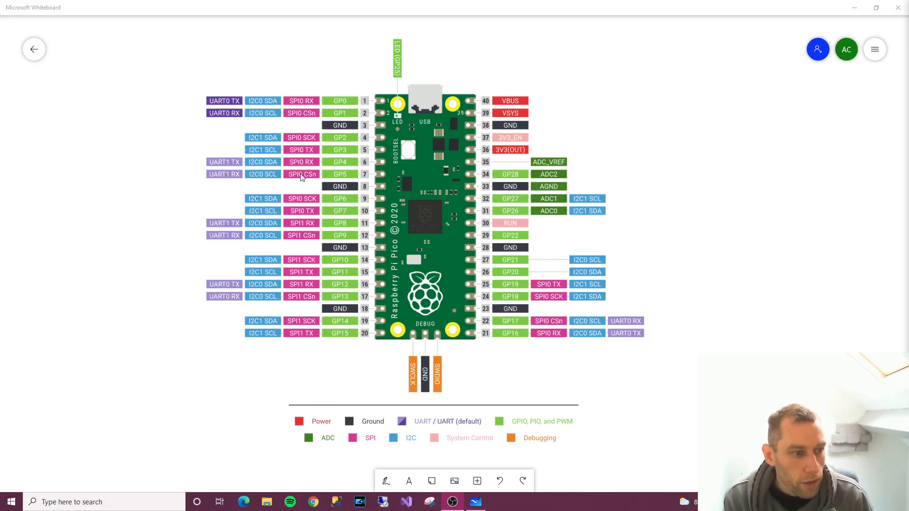
mouse_move(304, 107)
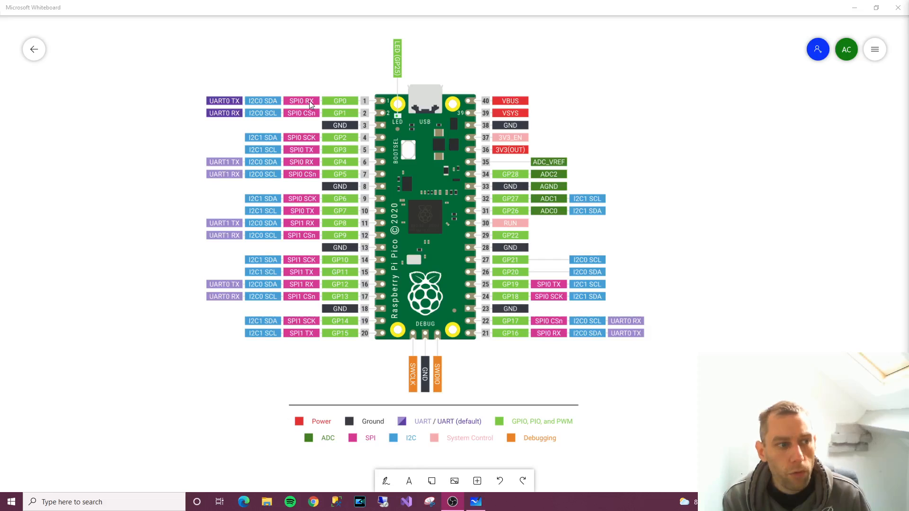
mouse_move(331, 119)
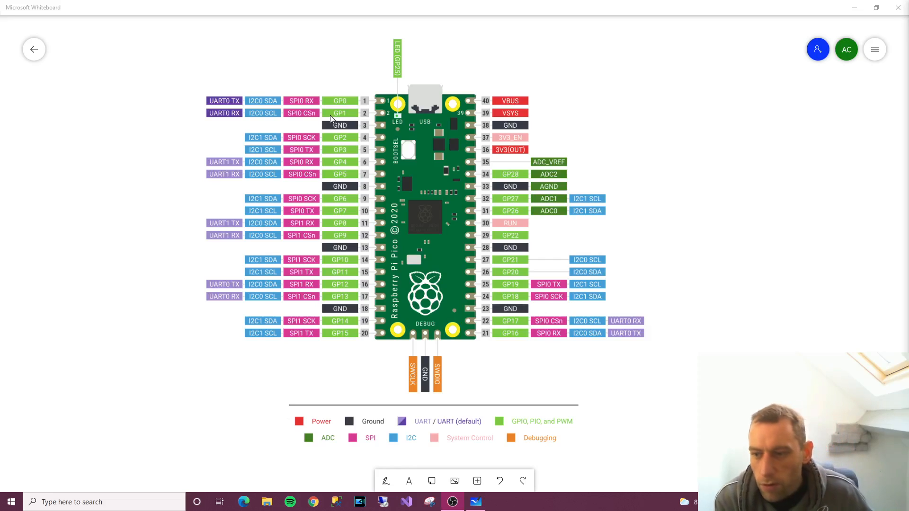
mouse_move(598, 105)
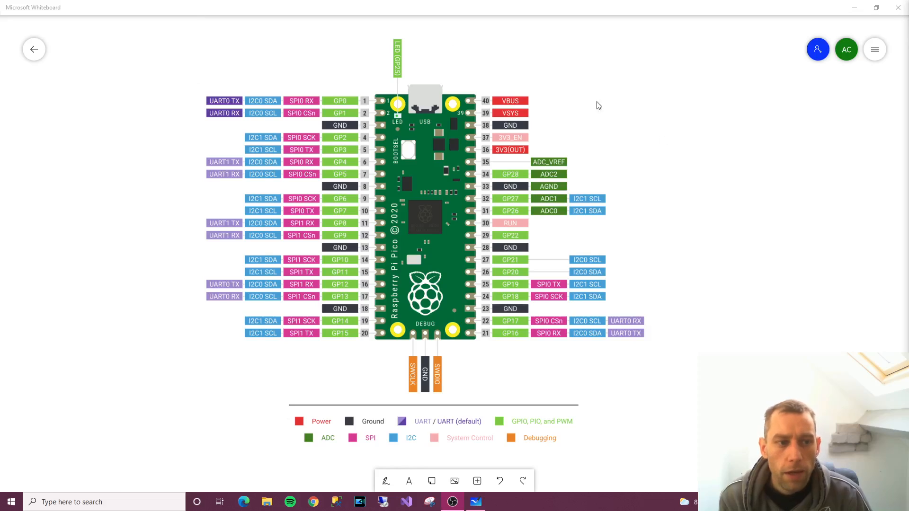
mouse_move(587, 95)
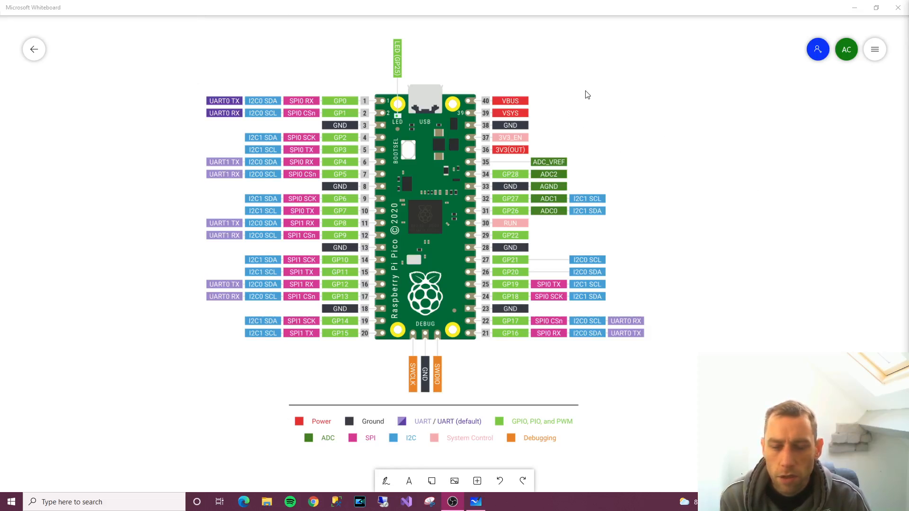
mouse_move(536, 117)
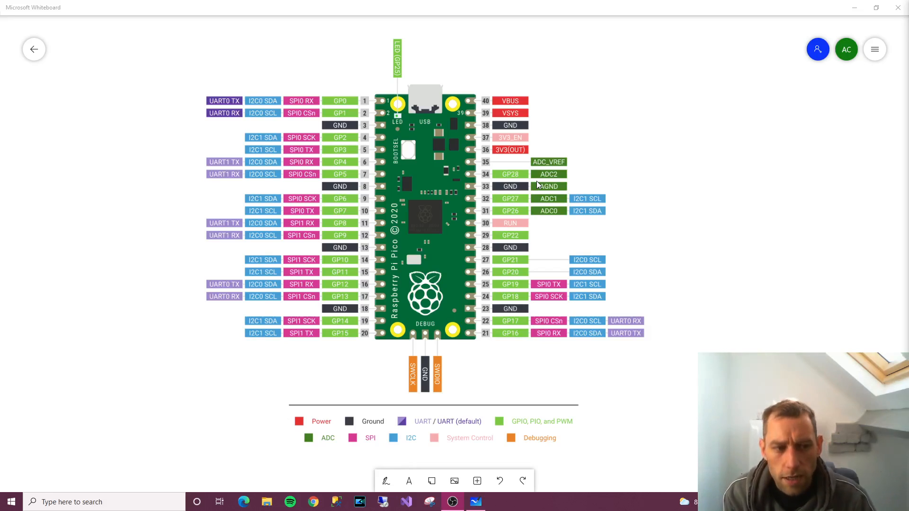
mouse_move(511, 251)
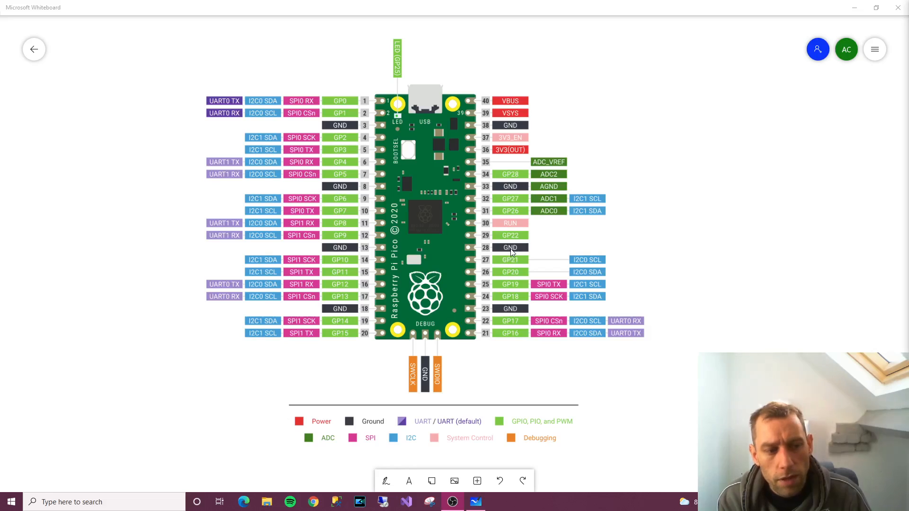
mouse_move(515, 253)
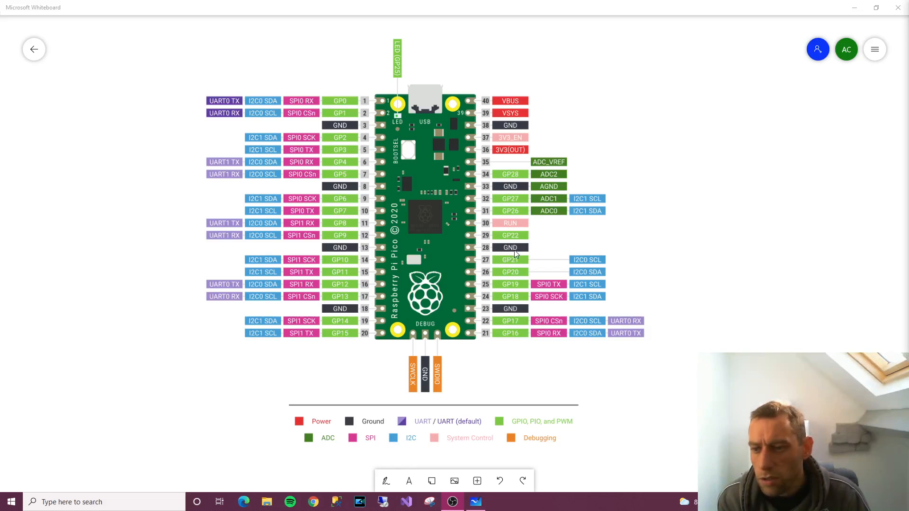
mouse_move(519, 258)
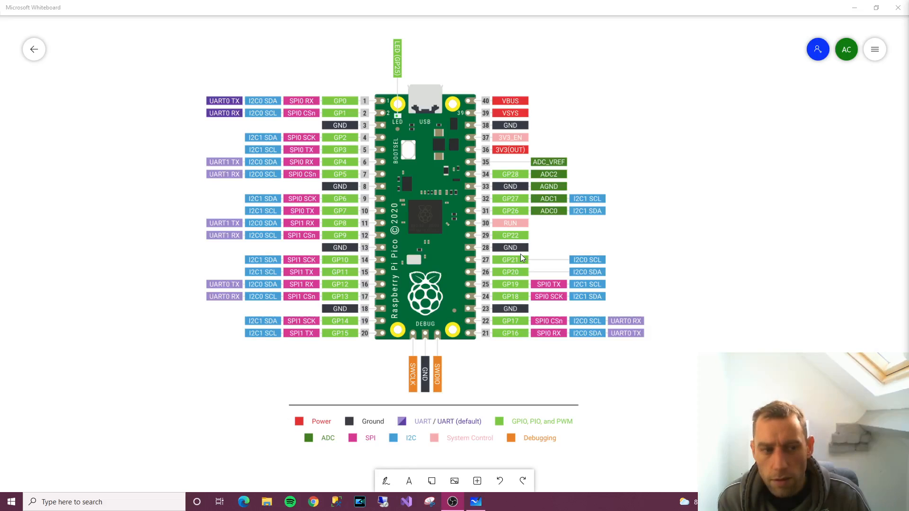
mouse_move(506, 243)
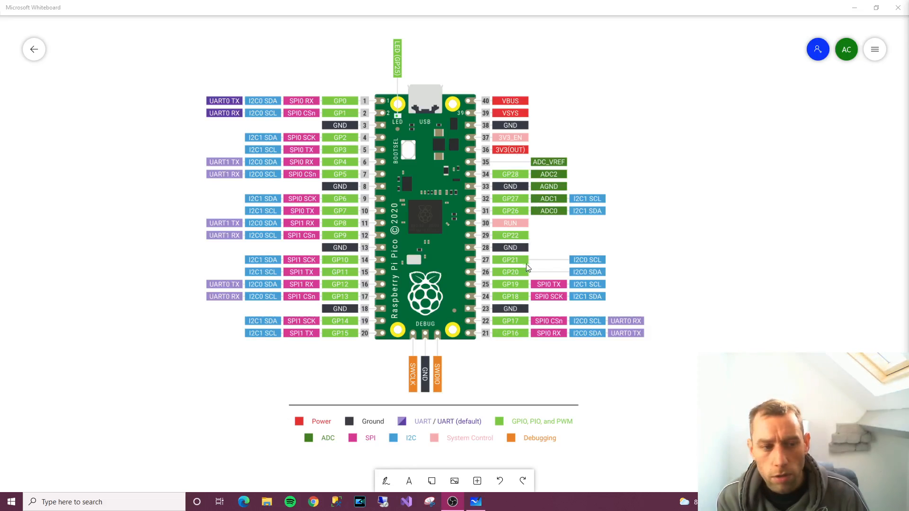
mouse_move(521, 255)
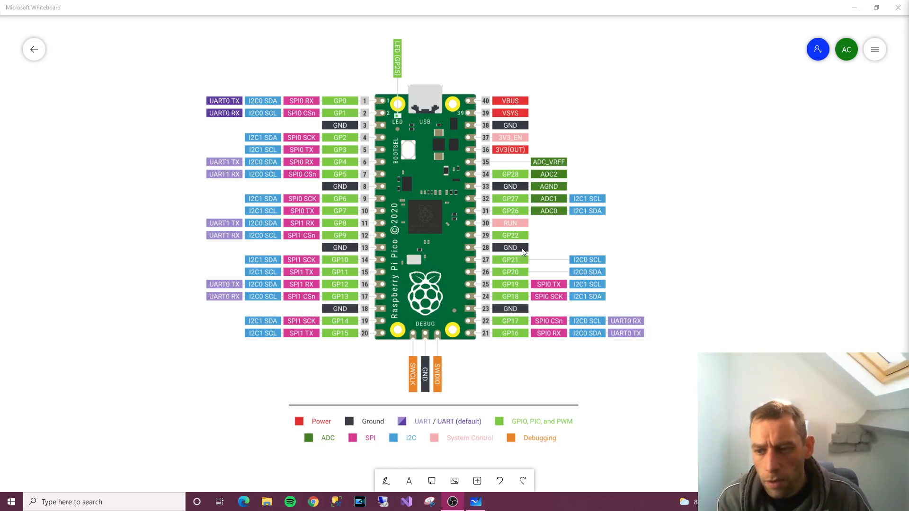
mouse_move(527, 254)
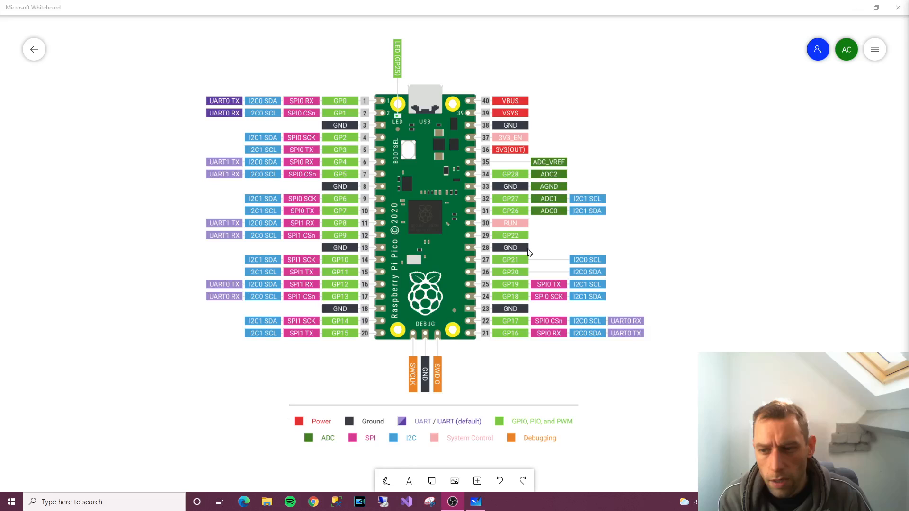
mouse_move(509, 317)
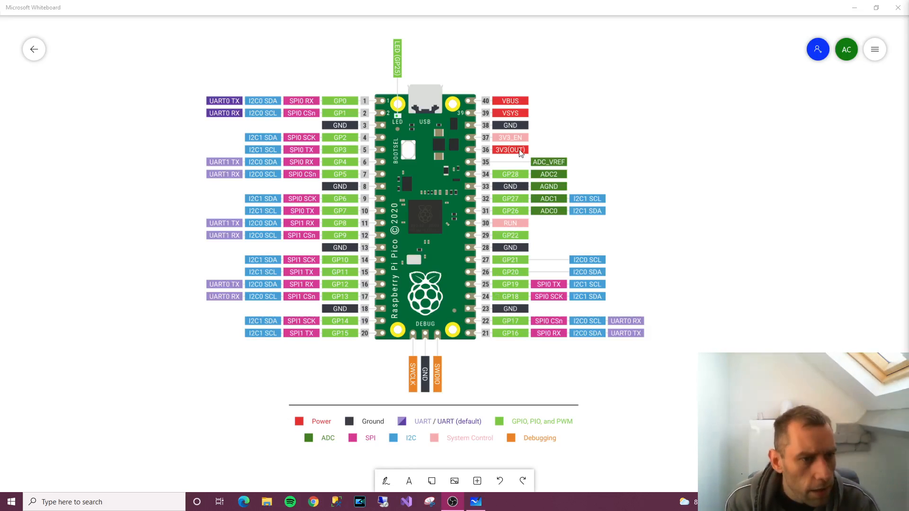
mouse_move(515, 136)
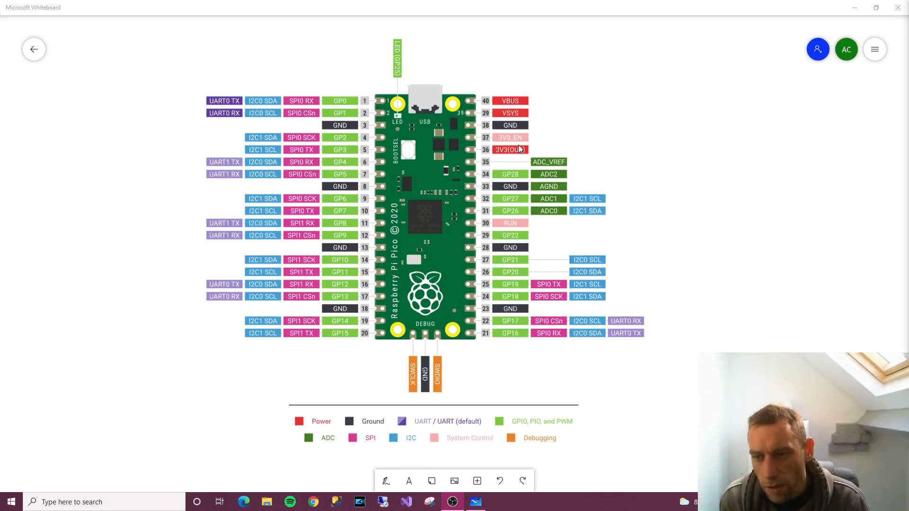
mouse_move(515, 152)
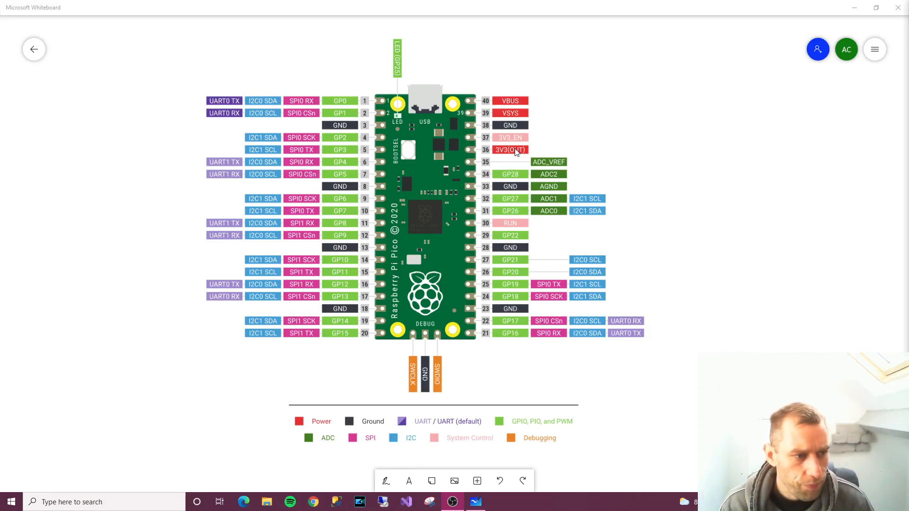
mouse_move(458, 139)
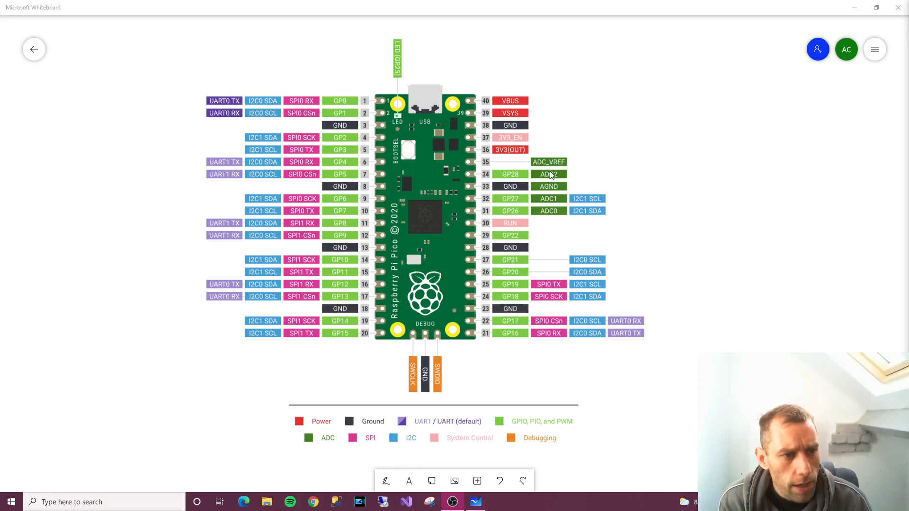
mouse_move(538, 168)
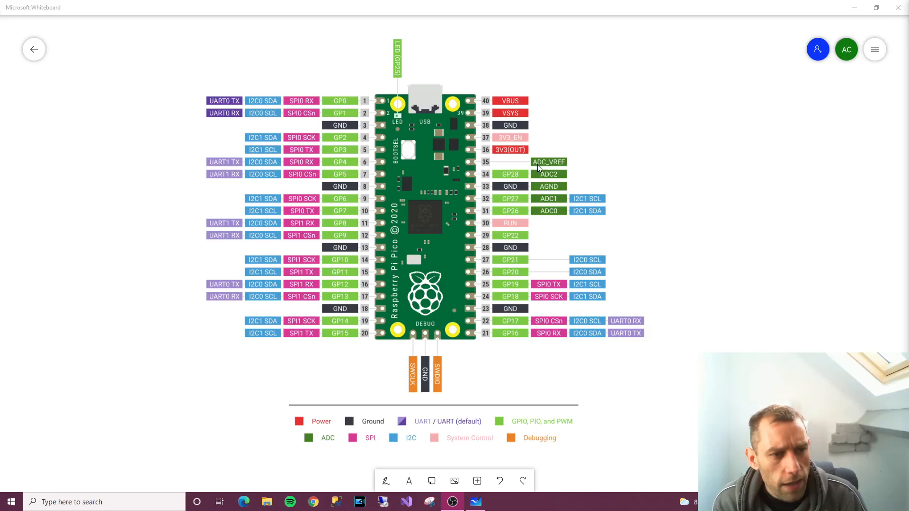
mouse_move(549, 184)
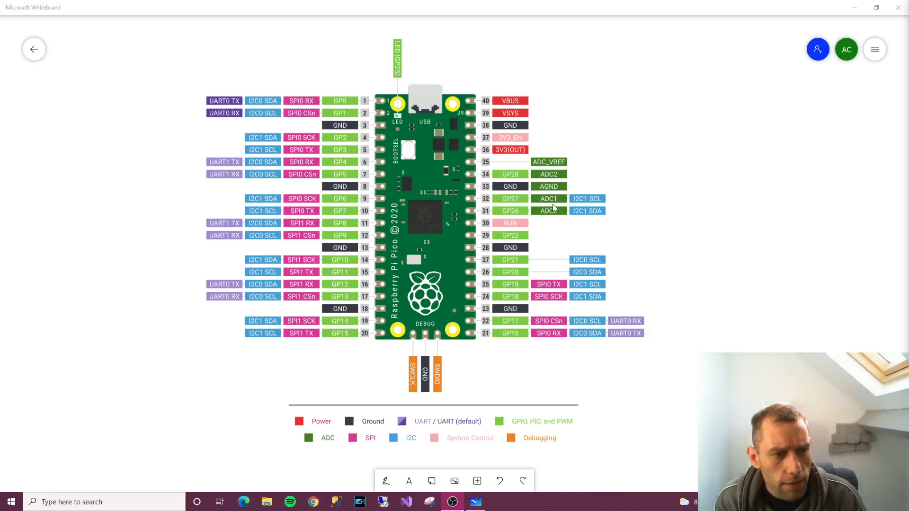
mouse_move(558, 219)
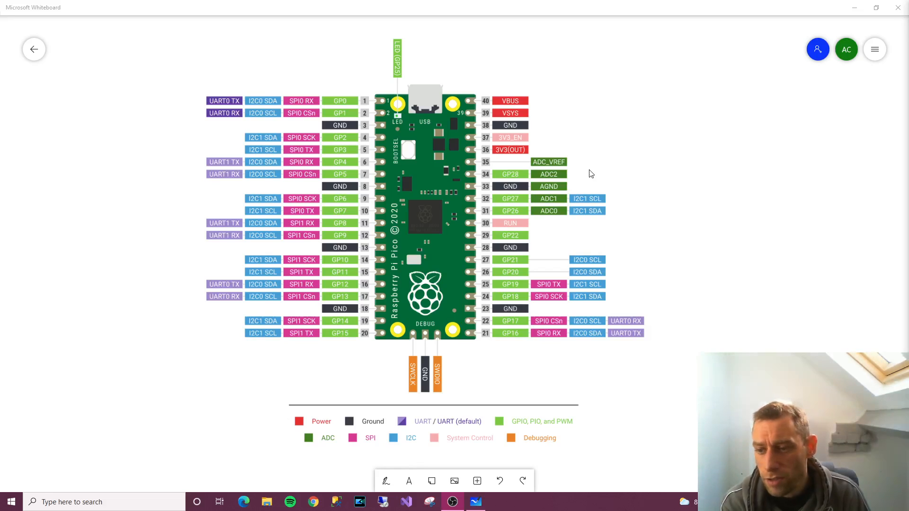
mouse_move(355, 155)
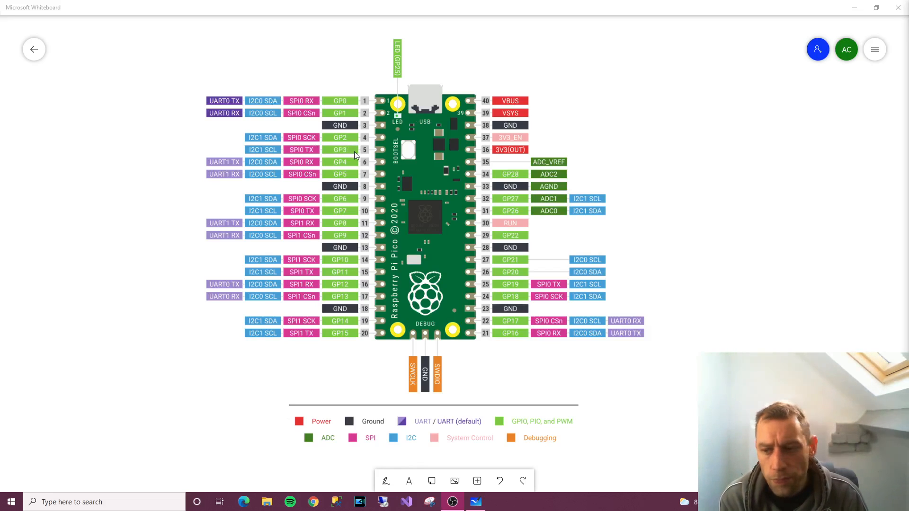
mouse_move(363, 151)
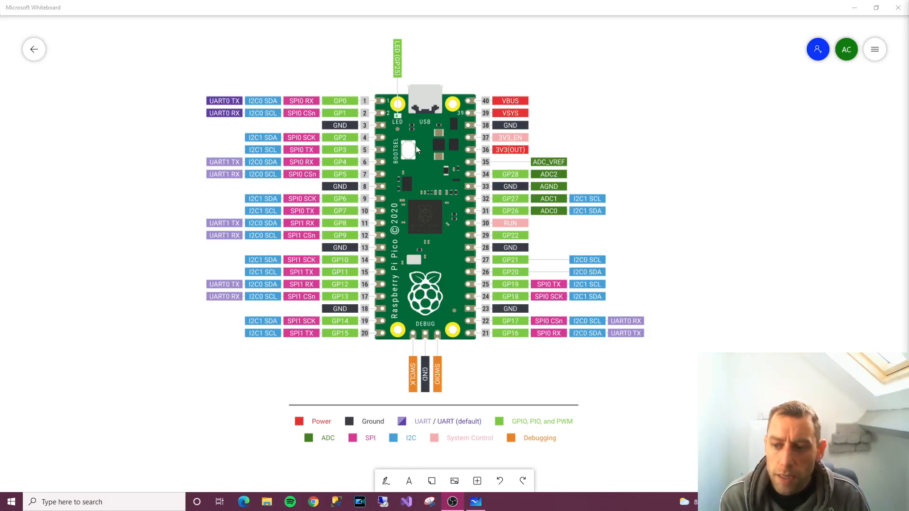
mouse_move(520, 145)
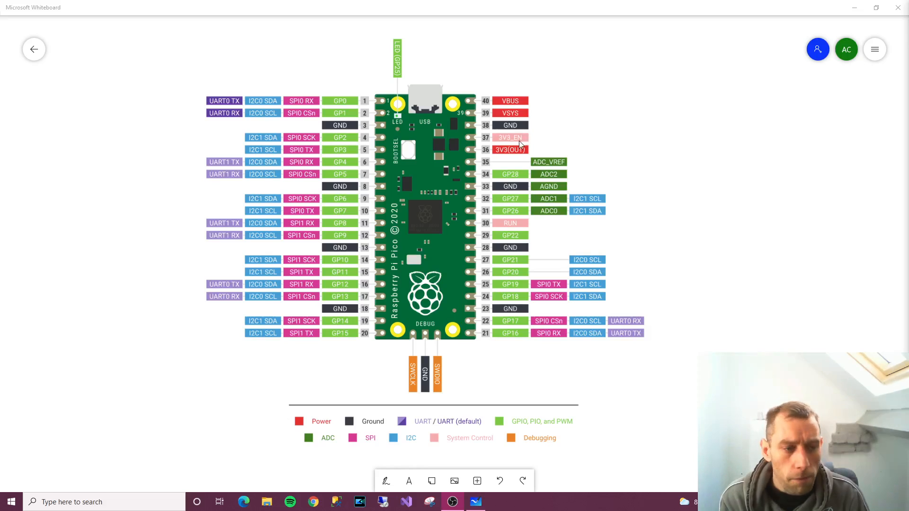
mouse_move(573, 225)
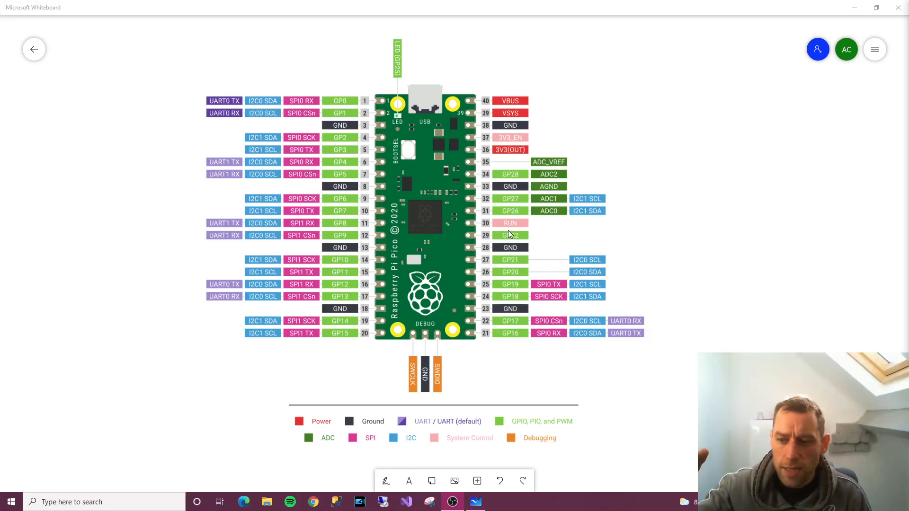
mouse_move(489, 246)
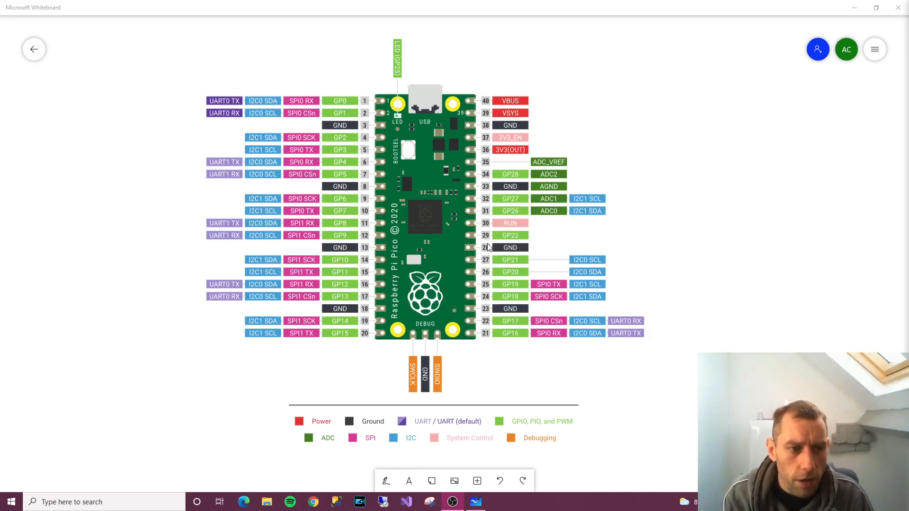
mouse_move(596, 189)
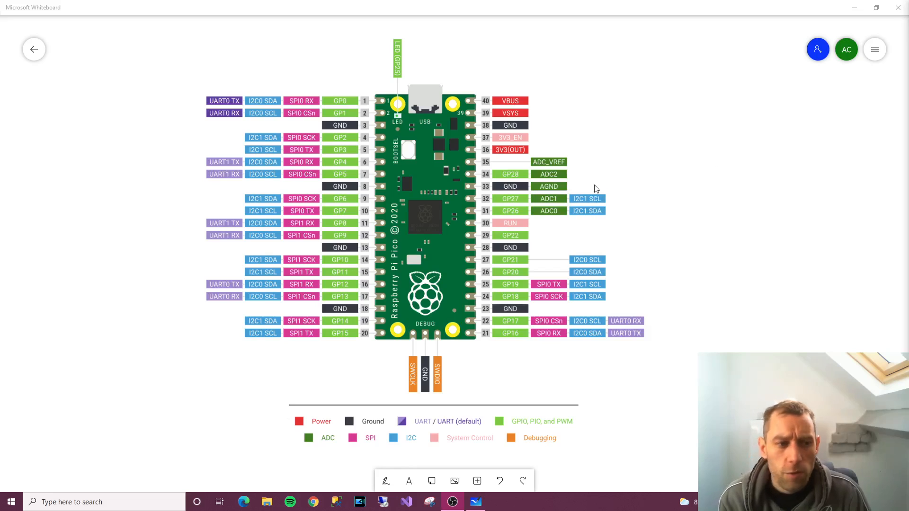
mouse_move(576, 194)
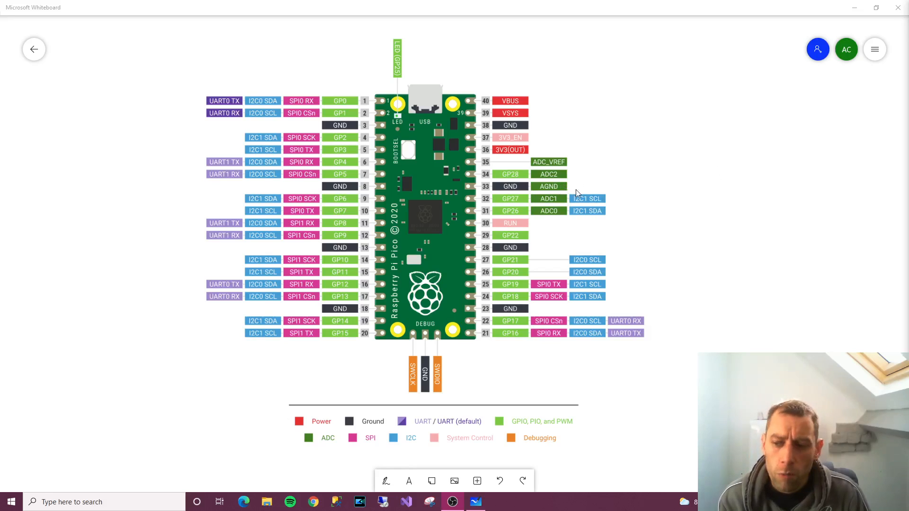
mouse_move(601, 193)
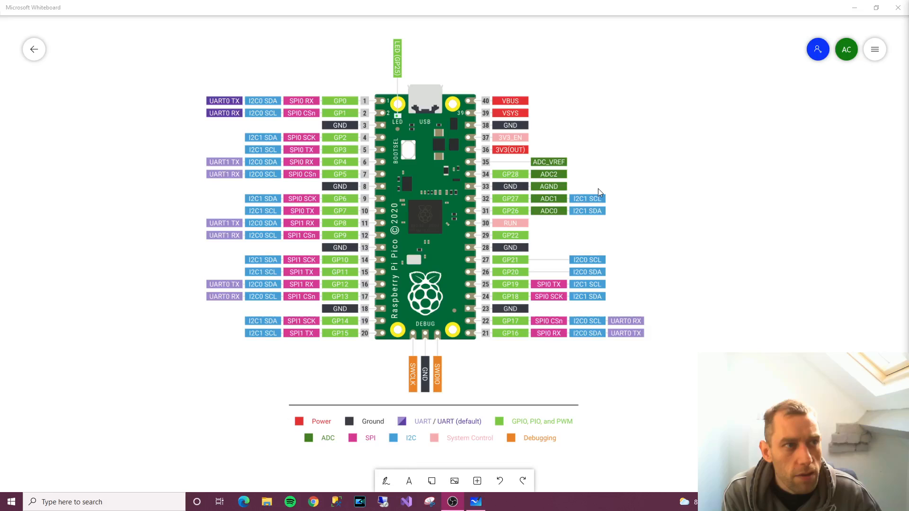
mouse_move(603, 267)
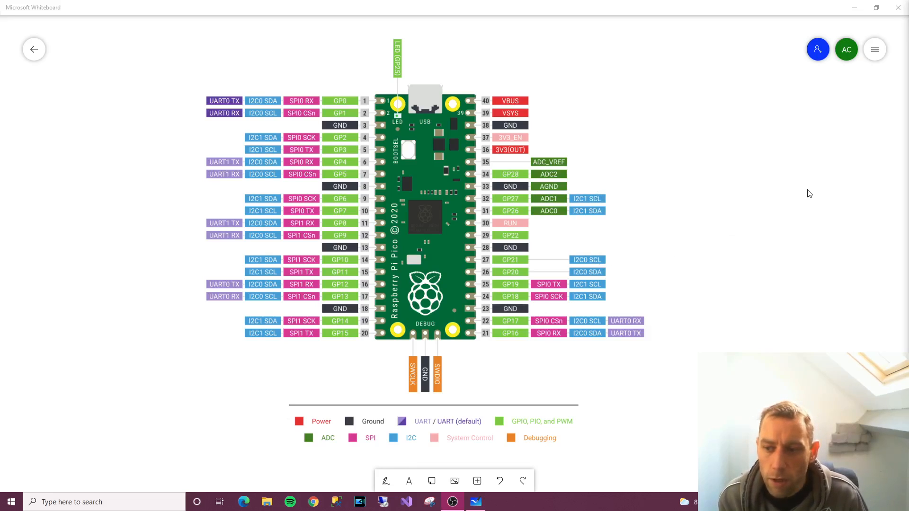
mouse_move(680, 145)
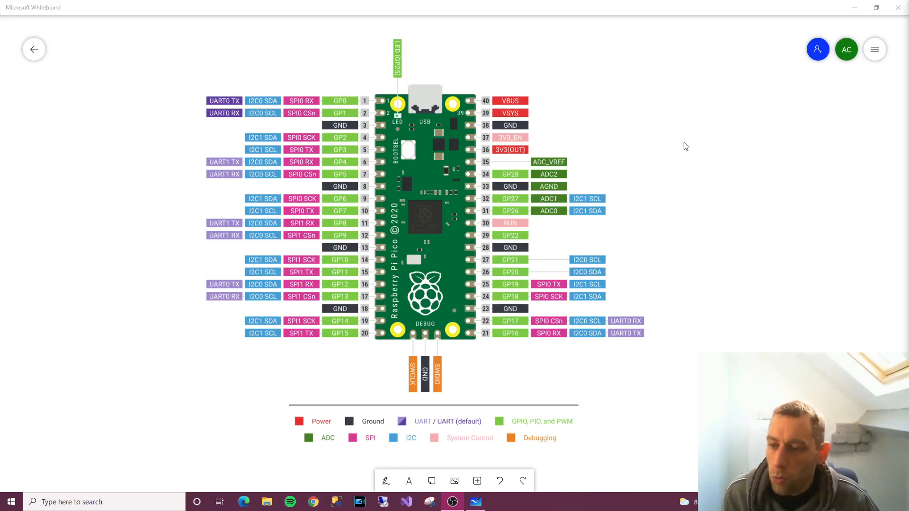
mouse_move(556, 211)
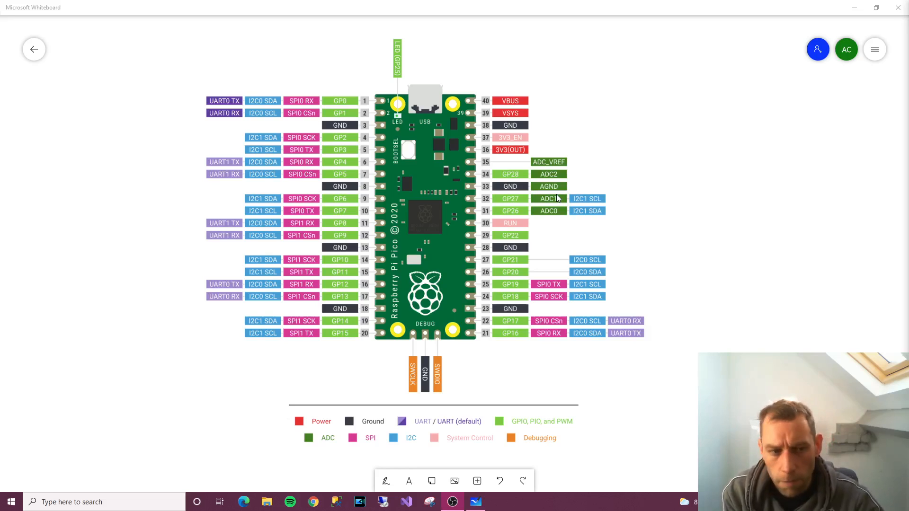
mouse_move(659, 197)
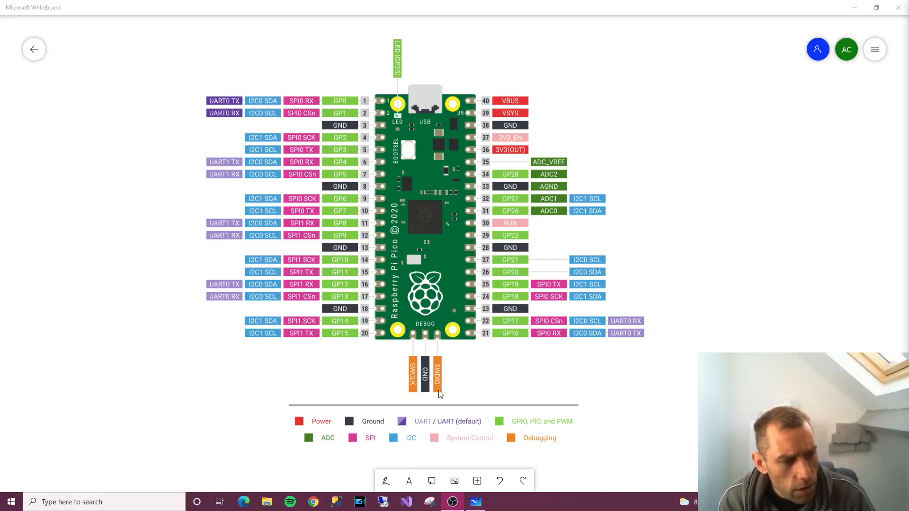
mouse_move(480, 391)
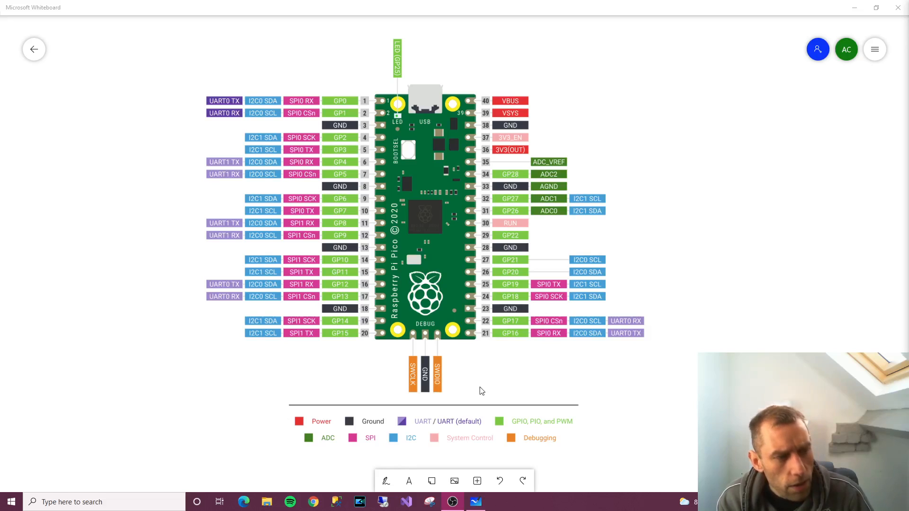
mouse_move(342, 290)
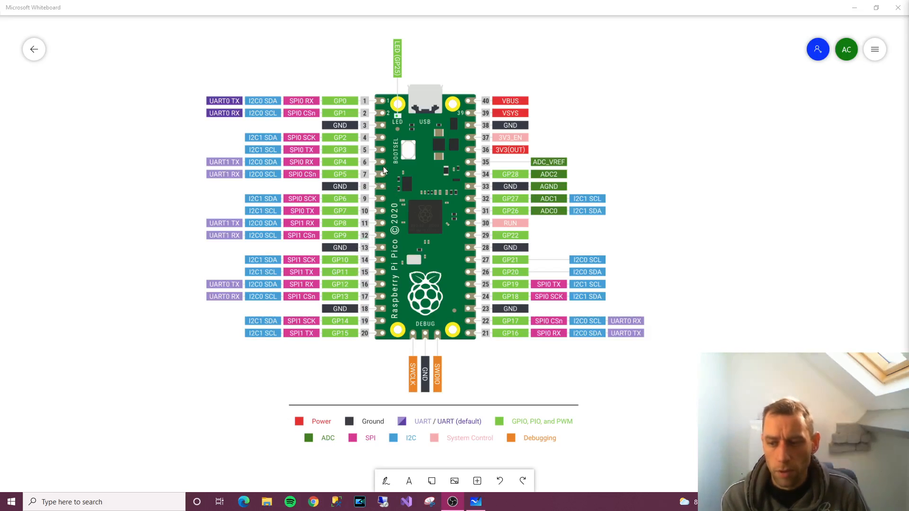
mouse_move(488, 224)
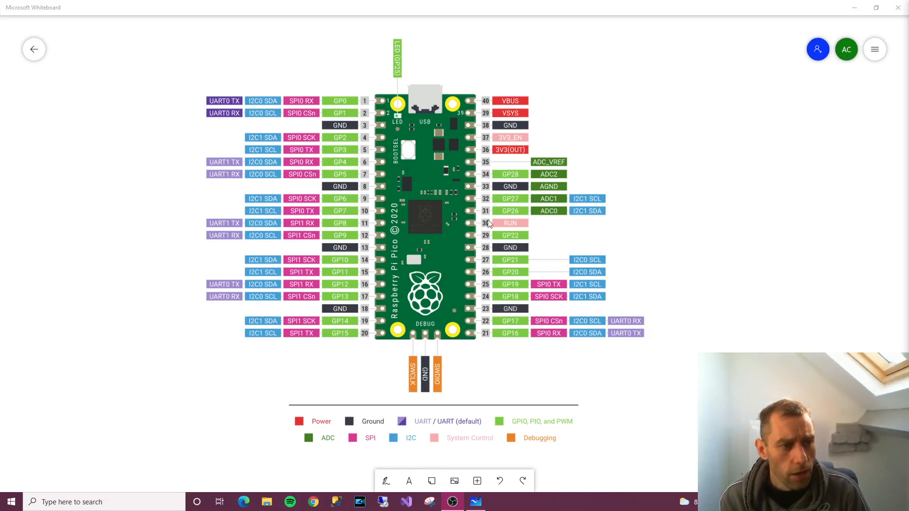
mouse_move(701, 163)
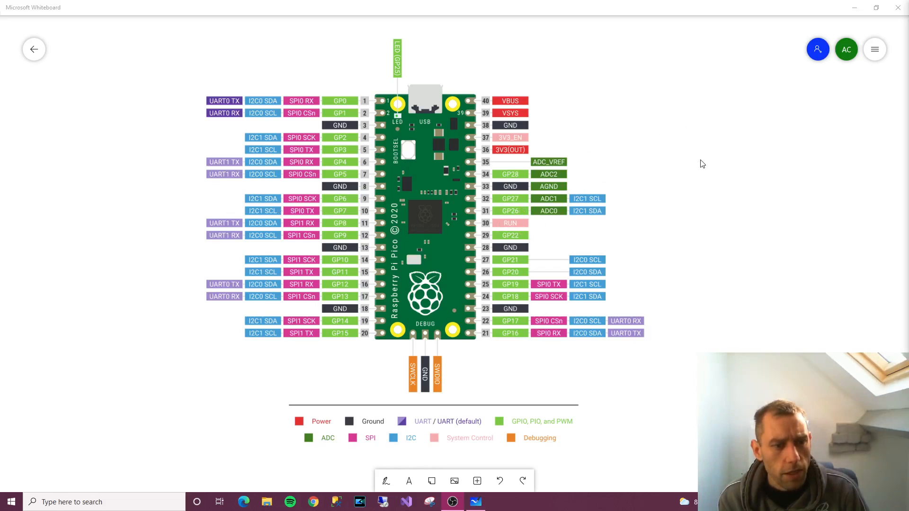